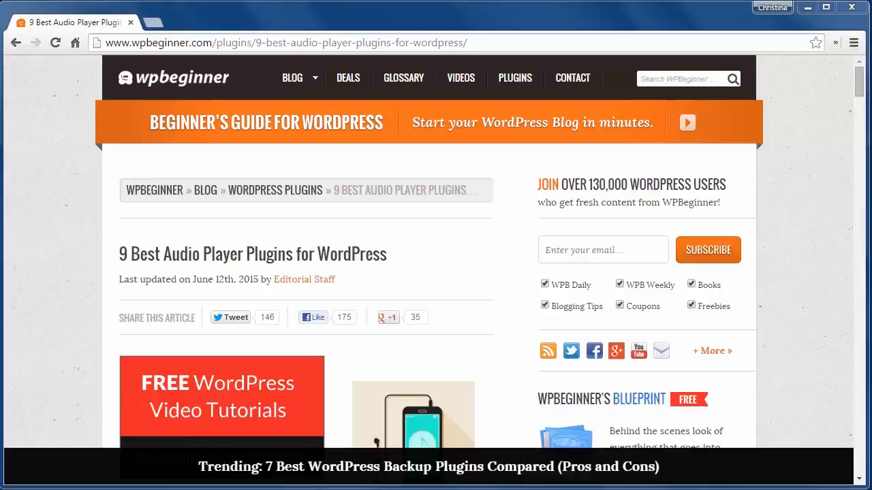
pyautogui.scroll(-3)
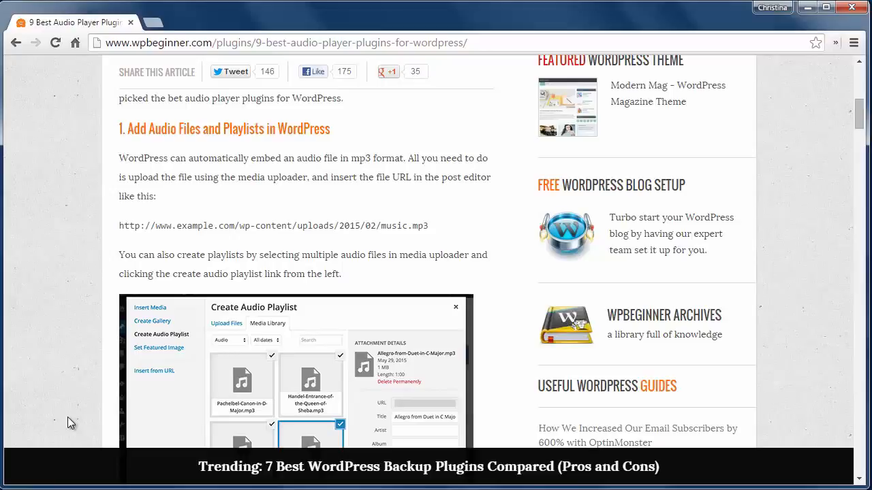
pyautogui.scroll(-3)
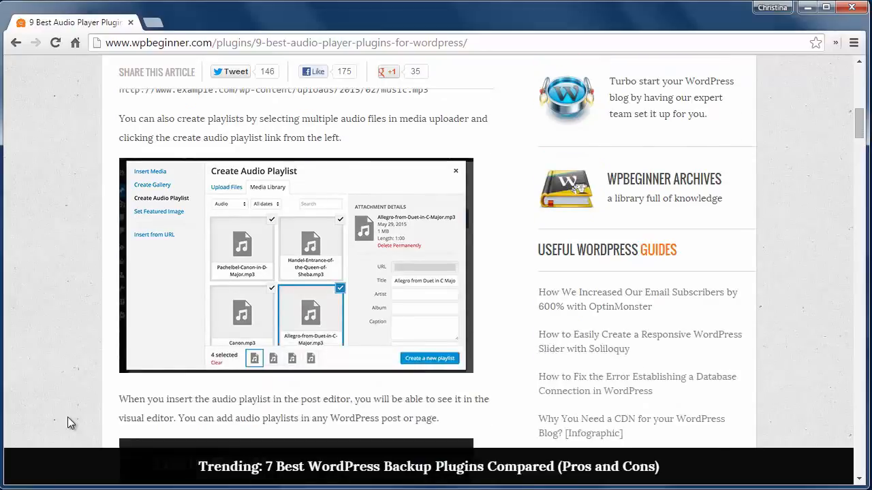
pyautogui.scroll(-3)
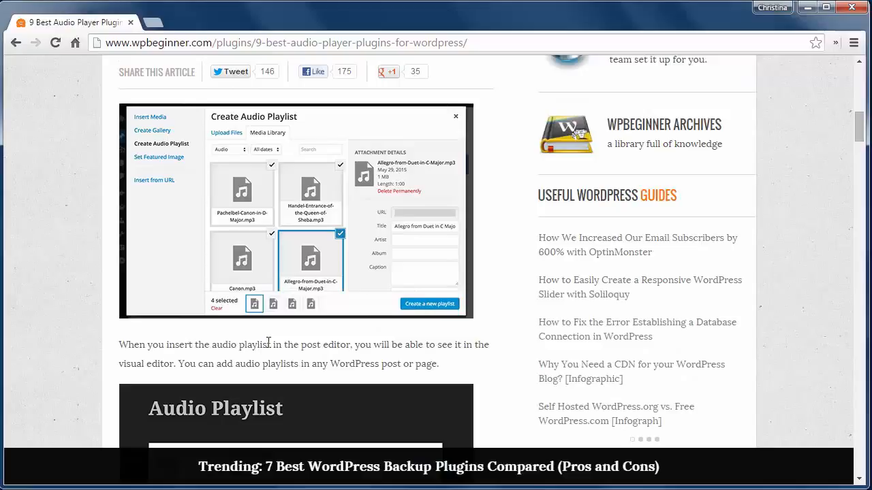
pyautogui.scroll(-3)
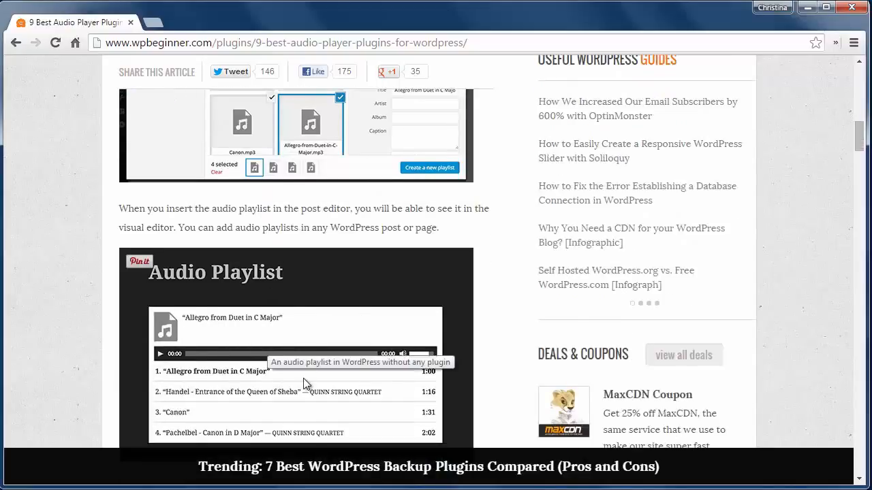
pyautogui.scroll(-3)
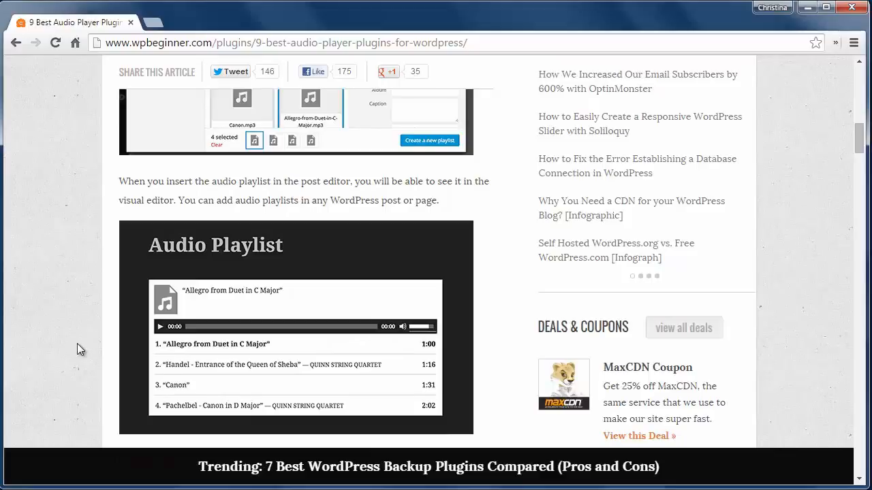
pyautogui.scroll(-3)
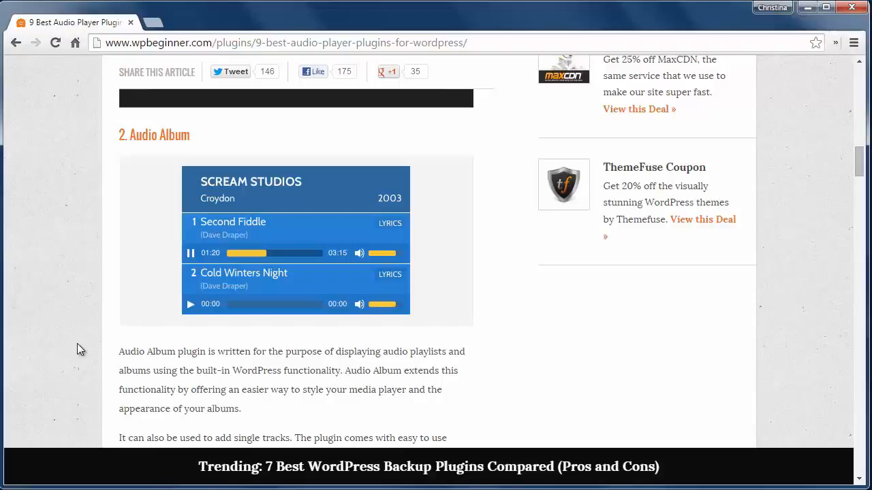
pyautogui.scroll(-3)
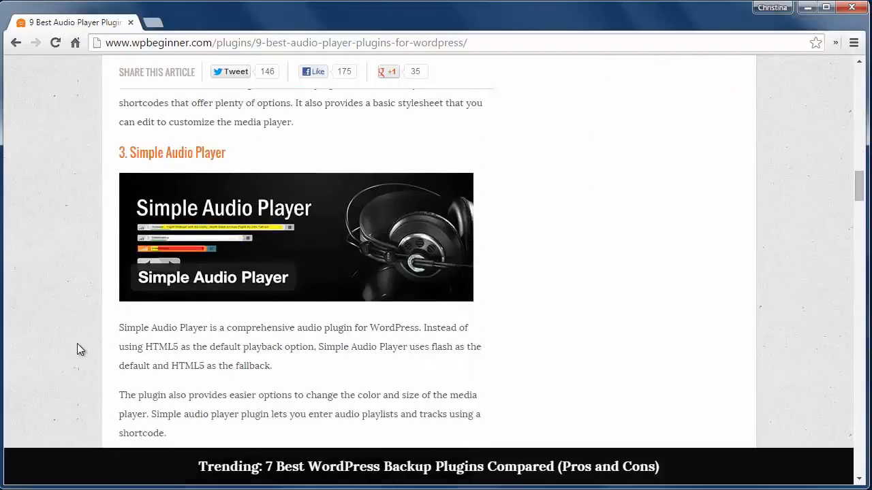
pyautogui.scroll(-3)
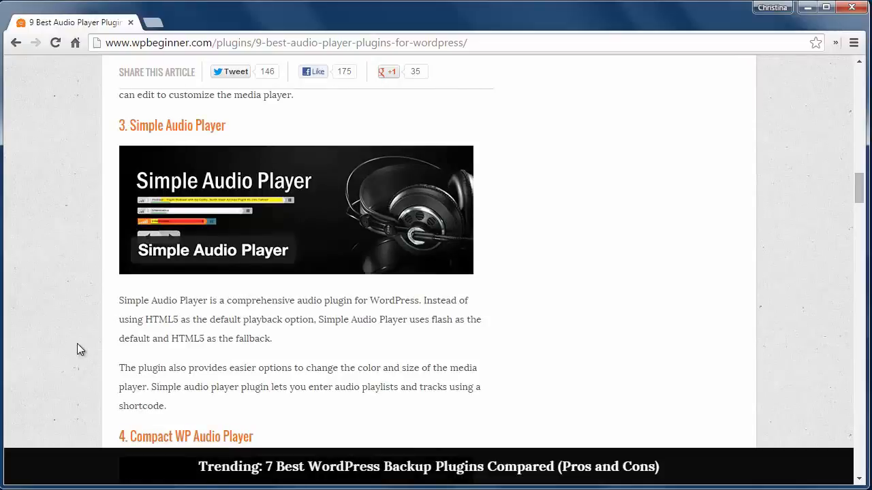
pyautogui.scroll(-3)
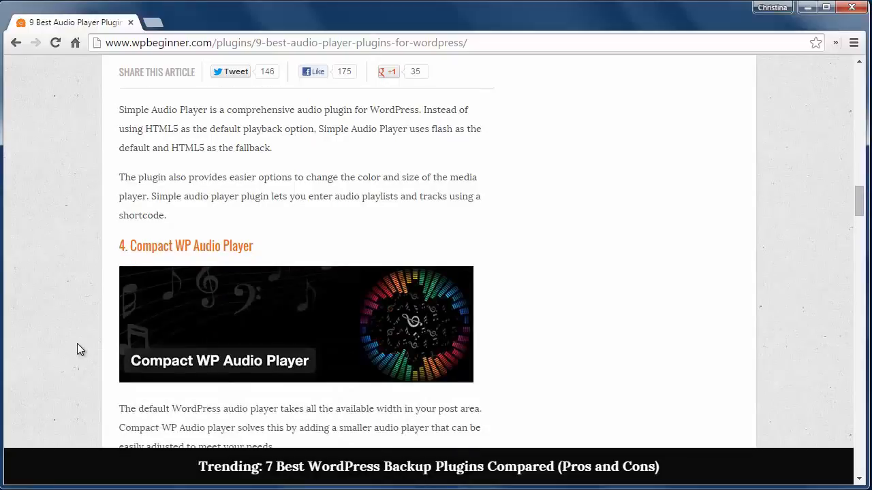
pyautogui.scroll(-3)
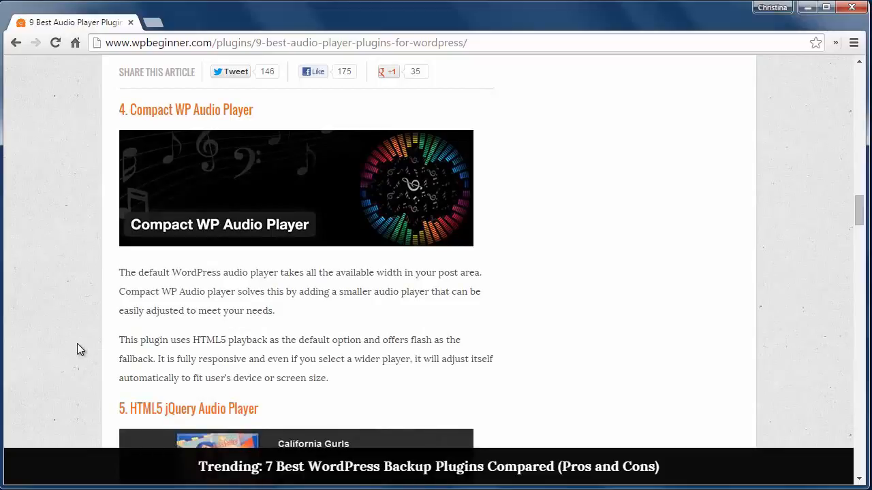
pyautogui.scroll(-3)
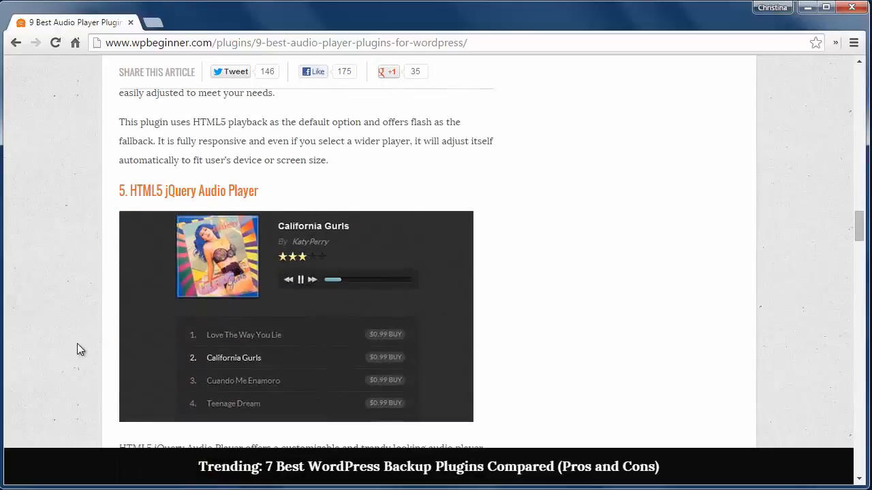
pyautogui.scroll(-3)
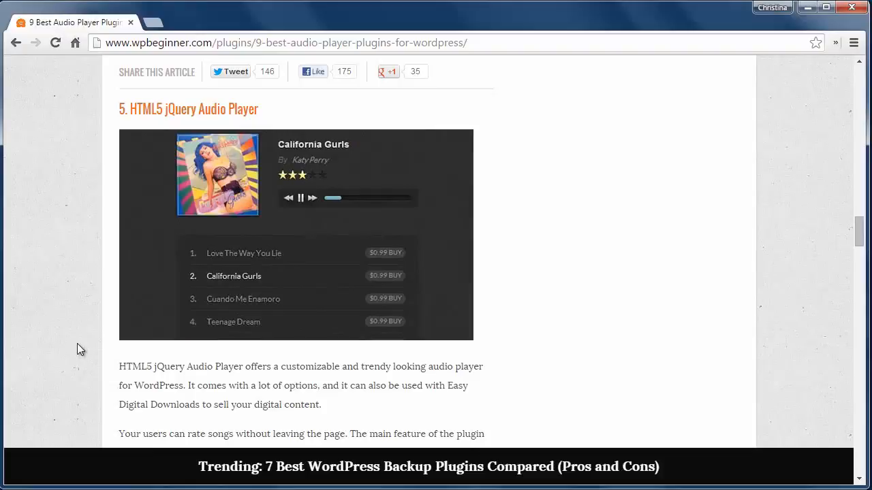
pyautogui.scroll(-3)
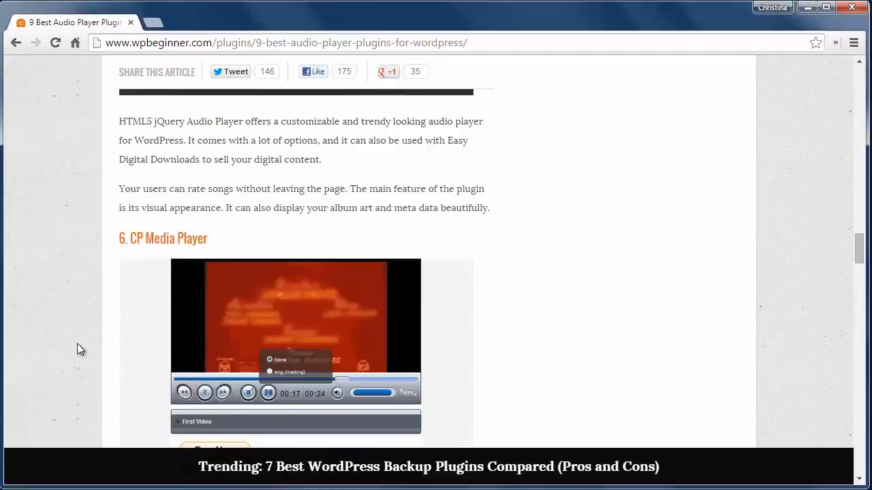
pyautogui.scroll(-3)
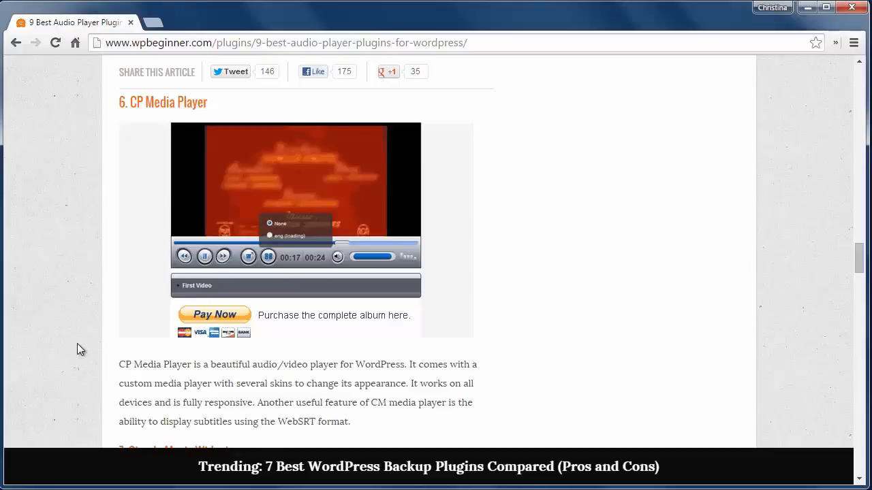
pyautogui.scroll(-3)
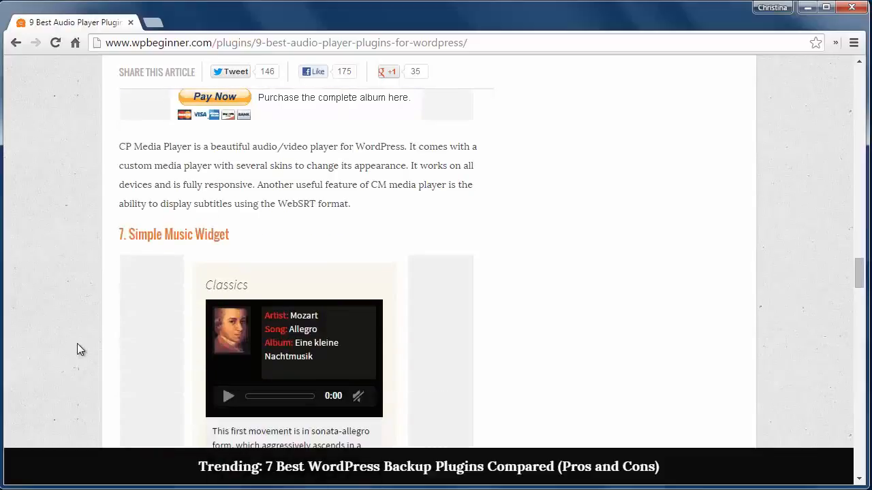
pyautogui.scroll(-3)
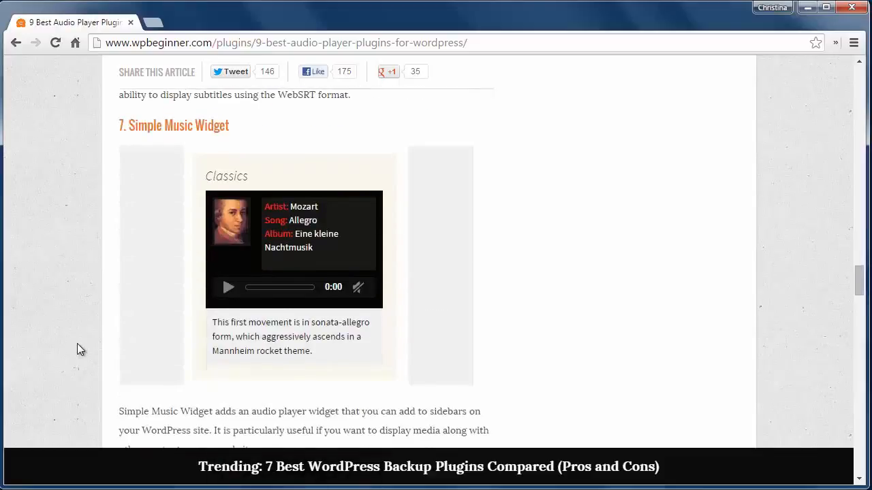
pyautogui.scroll(-3)
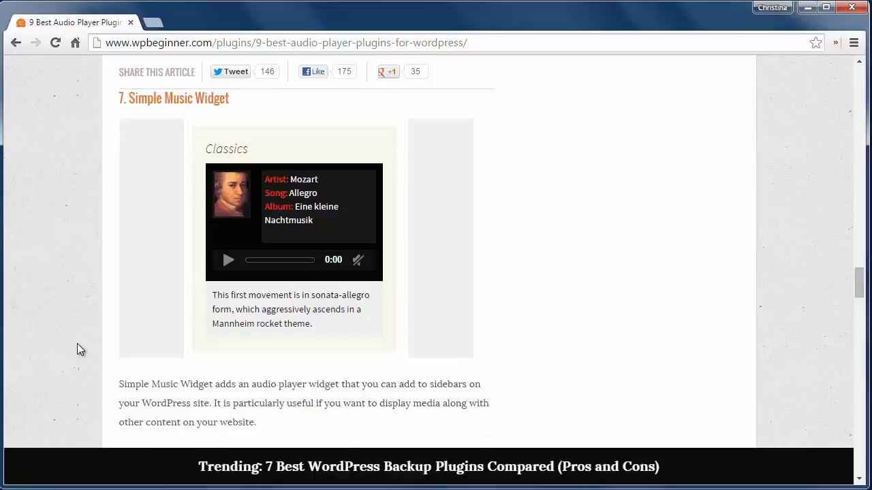
pyautogui.scroll(-3)
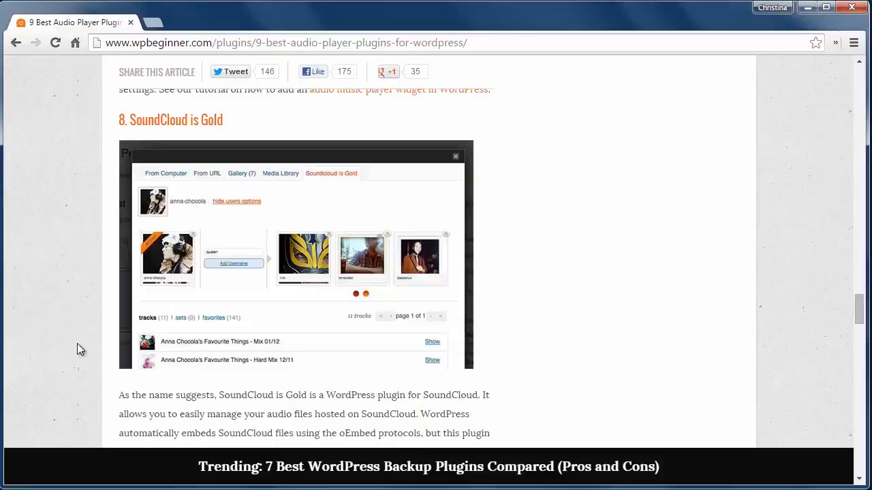
pyautogui.scroll(-3)
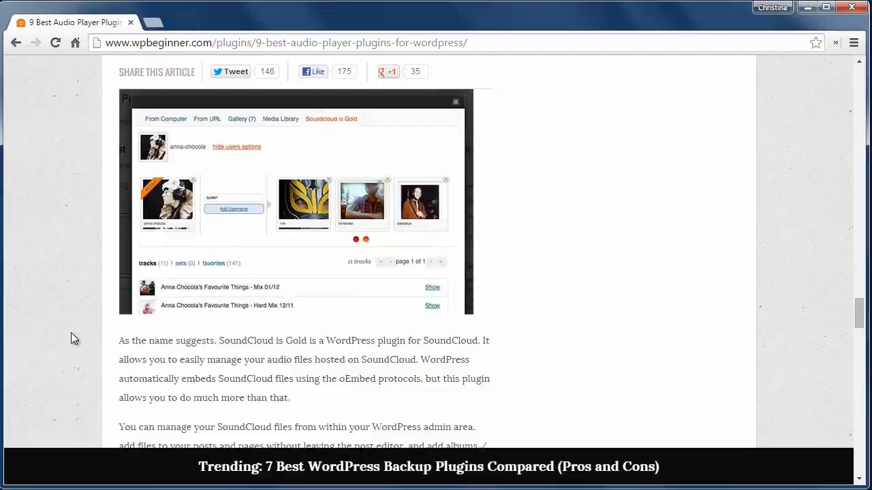
pyautogui.scroll(-3)
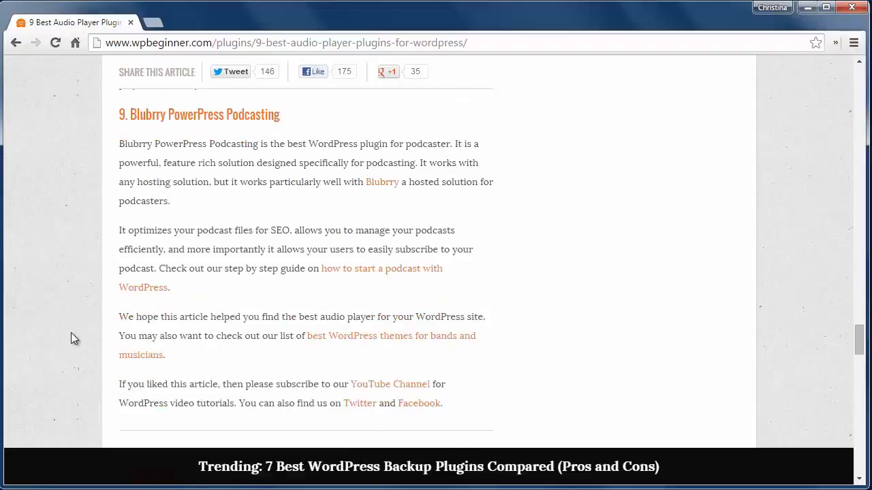